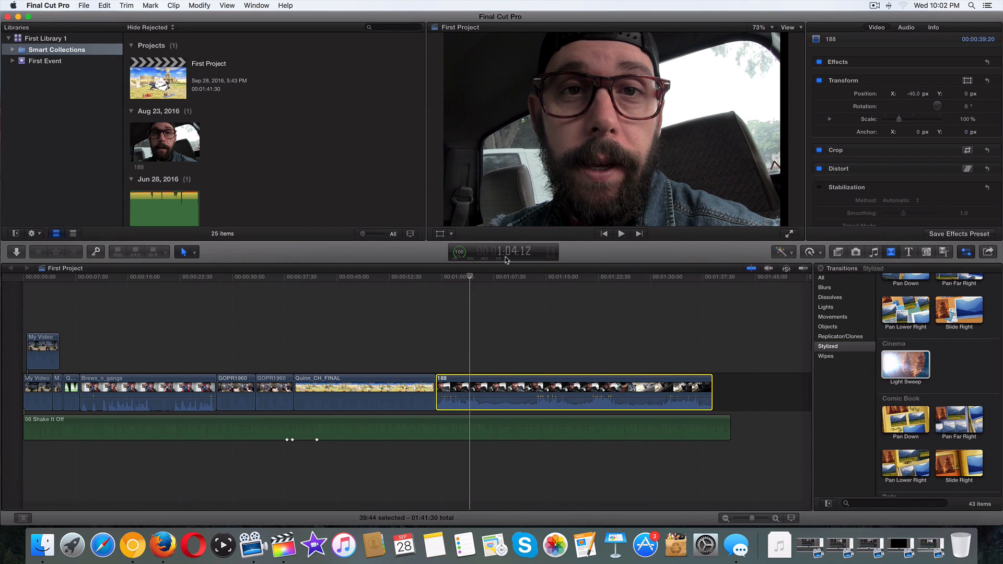
Step: Bring up the Share Project menu listing destinations like Master File and YouTube
{"action": "left_click", "coordinate": [620, 233]}
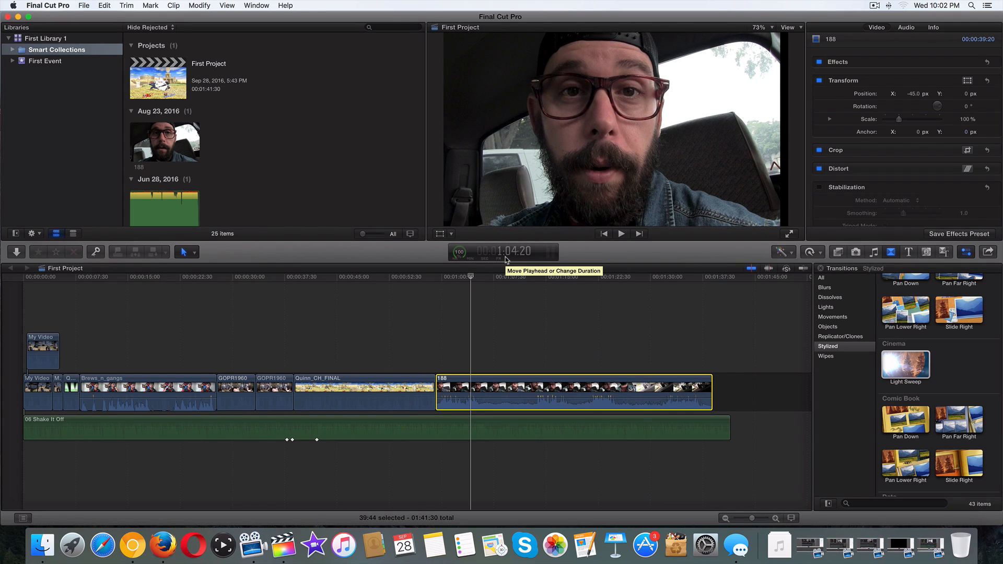
{"action": "mouse_move", "coordinate": [481, 70]}
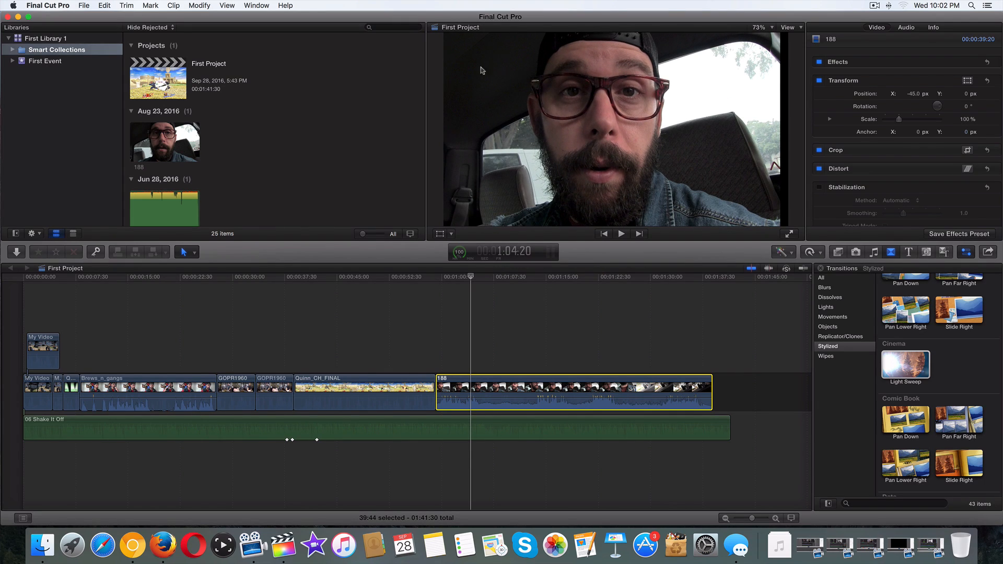
{"action": "mouse_move", "coordinate": [525, 19]}
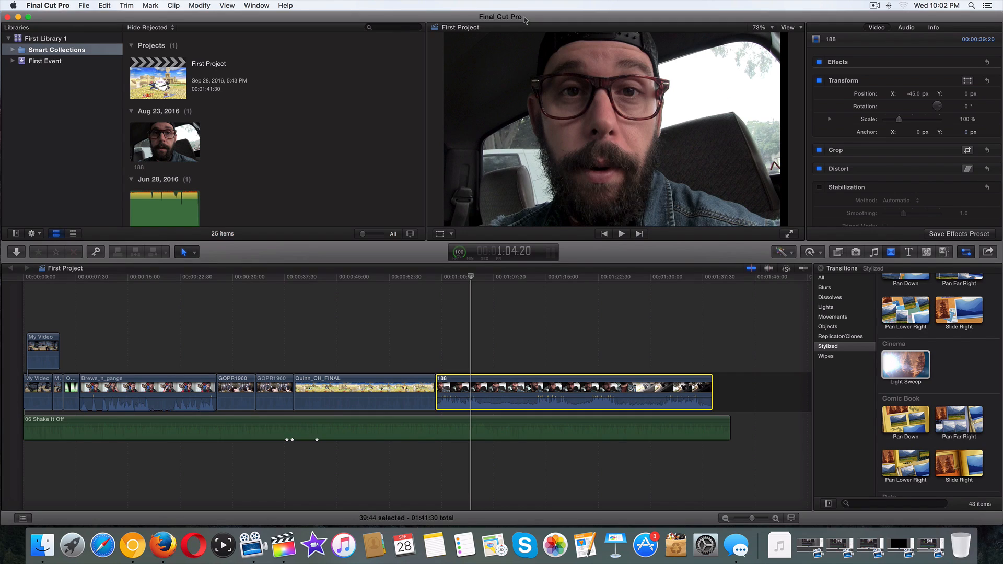
{"action": "mouse_move", "coordinate": [923, 96]}
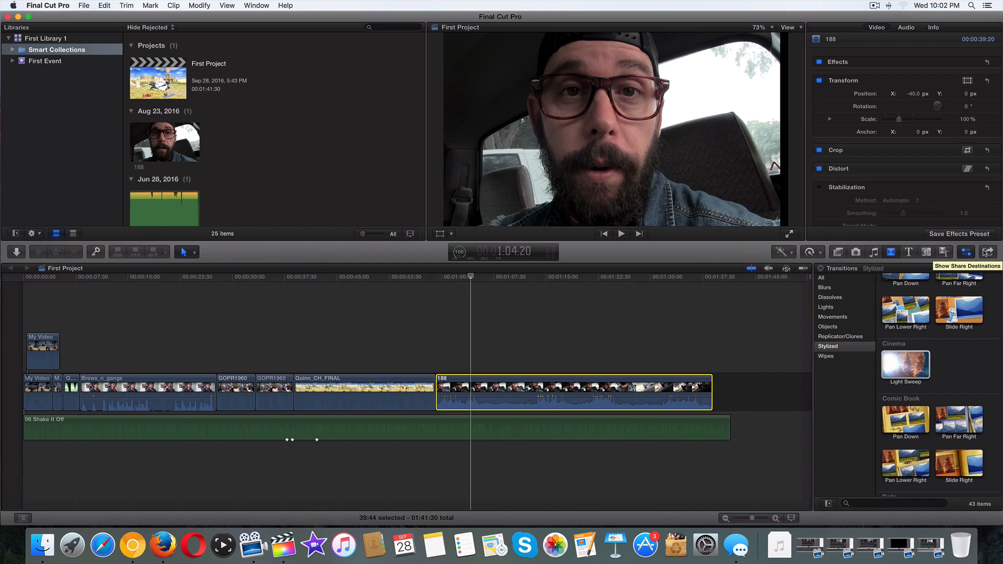
{"action": "left_click", "coordinate": [987, 252]}
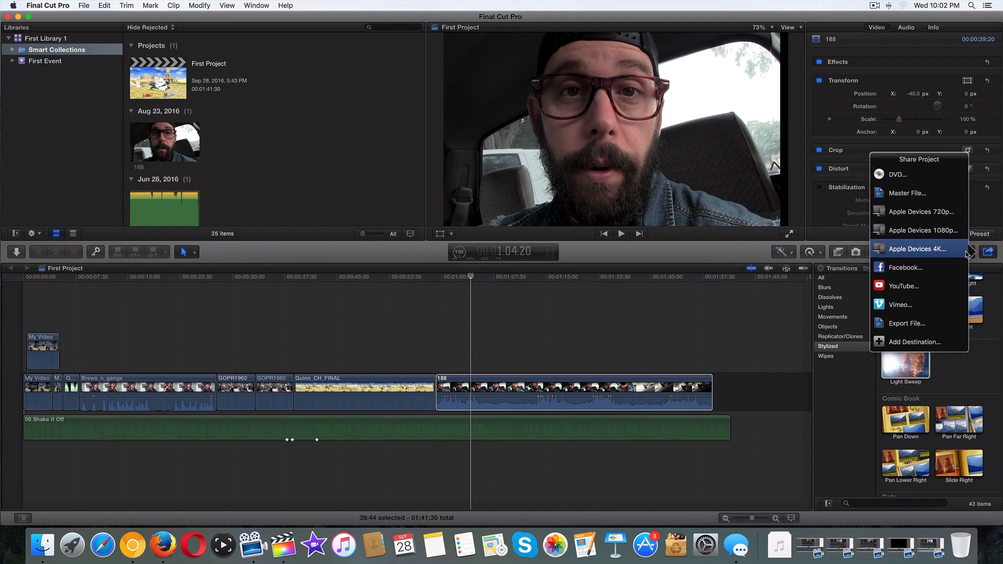
{"action": "mouse_move", "coordinate": [903, 286]}
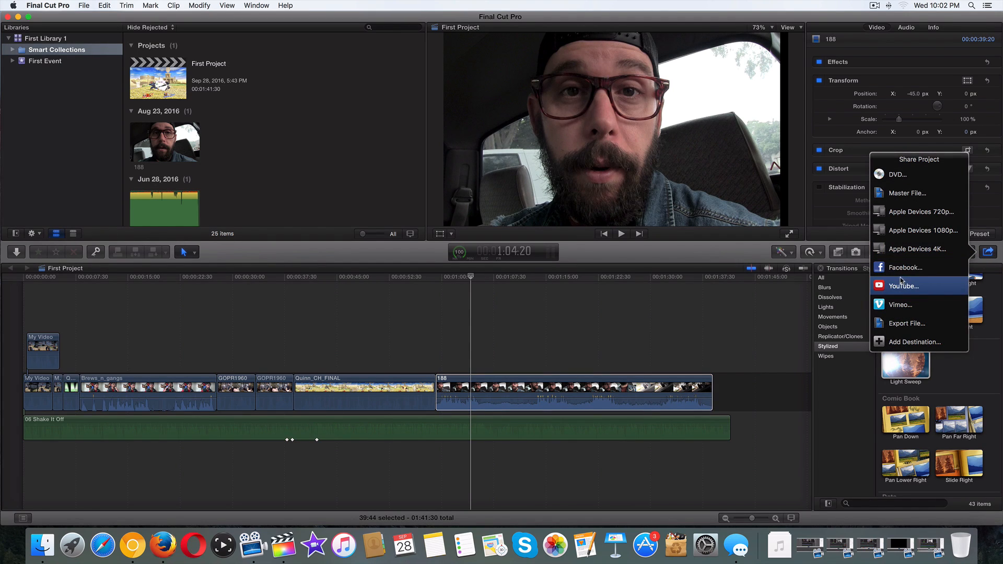
{"action": "mouse_move", "coordinate": [907, 323]}
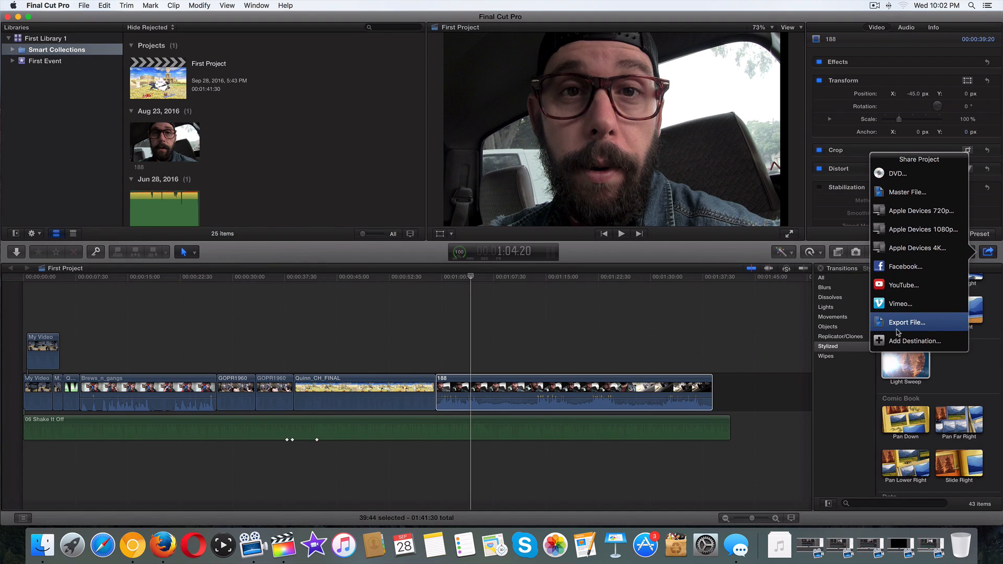
Step: Add a Save Current Frame destination with Export set to PNG Image
{"action": "left_click", "coordinate": [914, 340]}
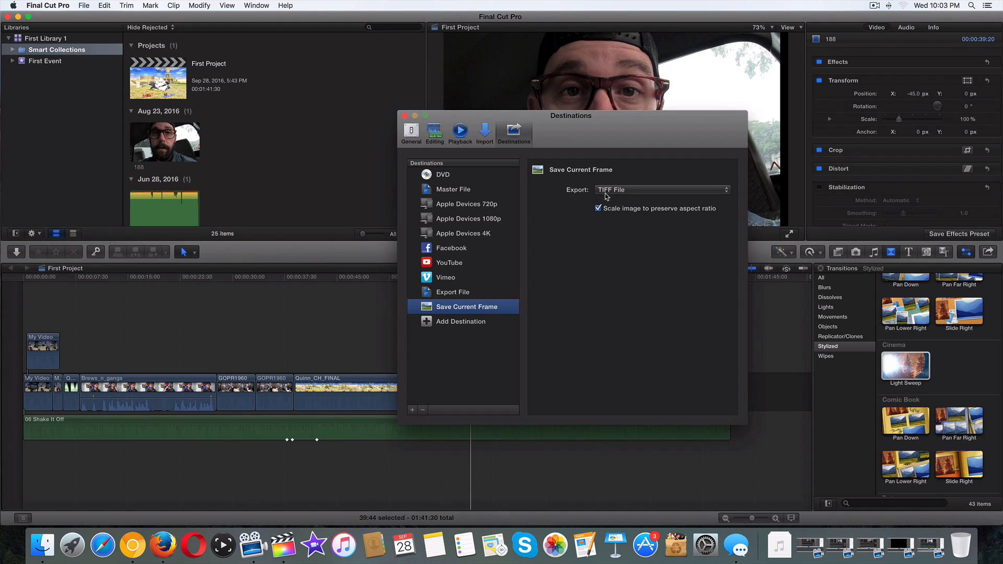
{"action": "left_click", "coordinate": [660, 189]}
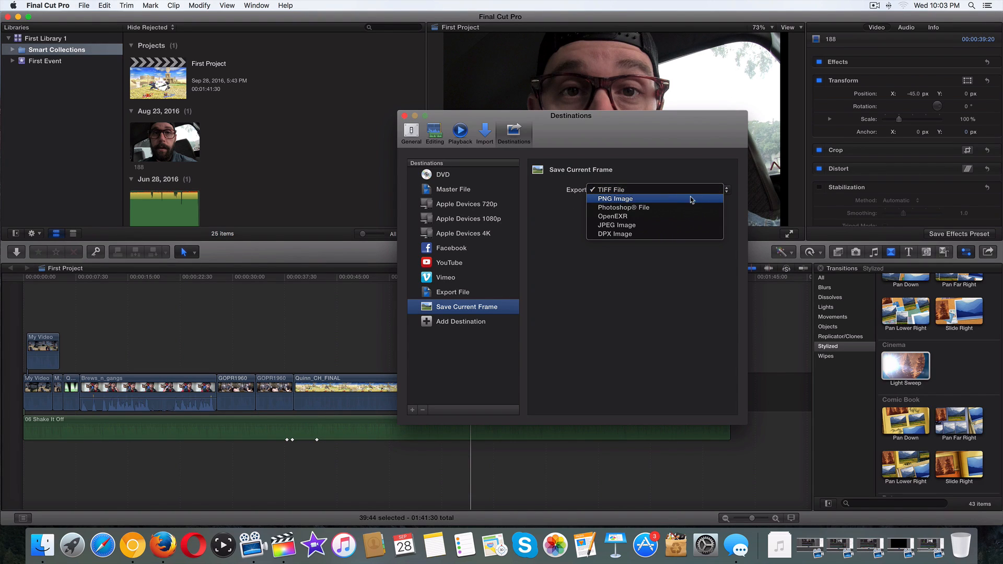
{"action": "mouse_move", "coordinate": [659, 224]}
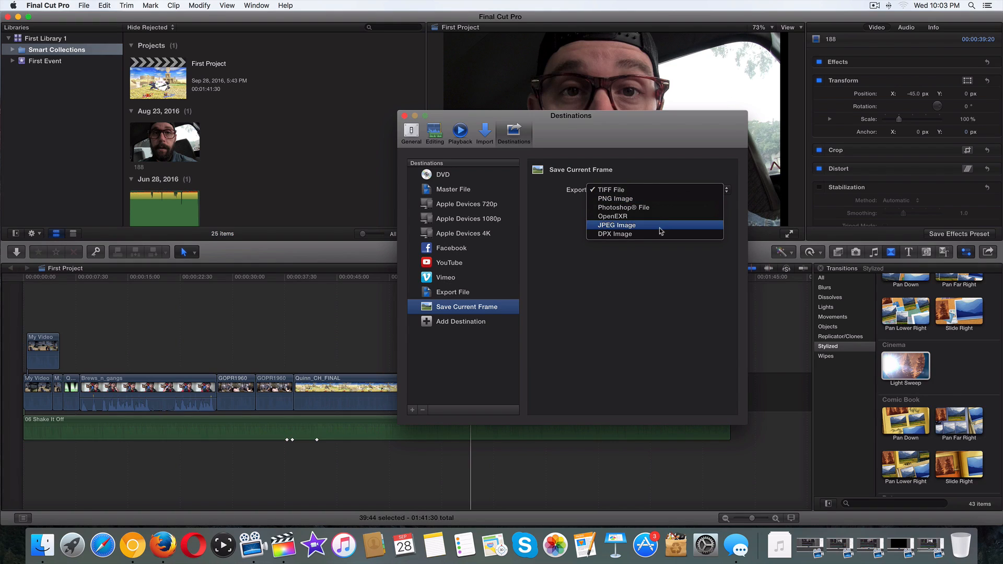
{"action": "mouse_move", "coordinate": [651, 207]}
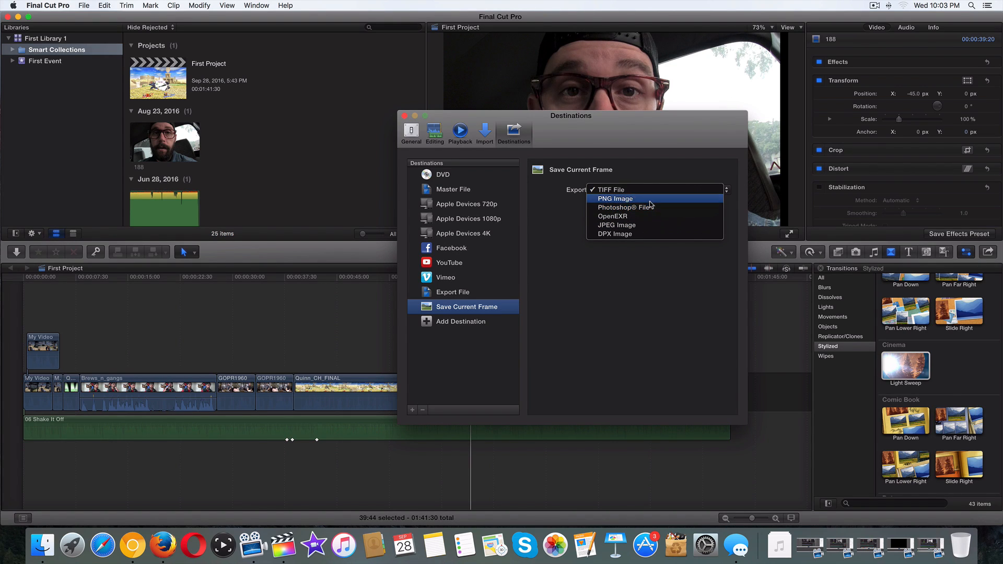
{"action": "mouse_move", "coordinate": [650, 204]}
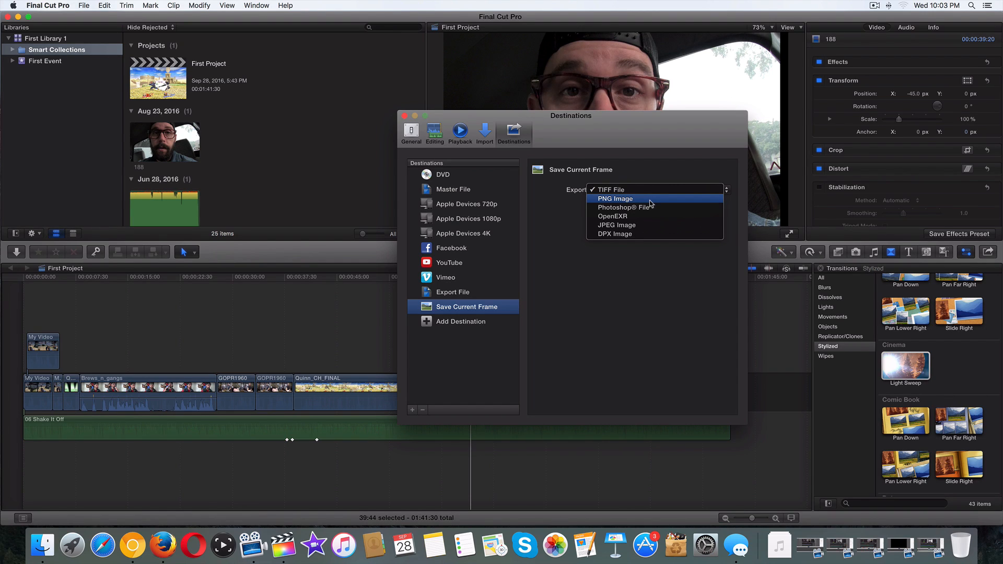
{"action": "left_click", "coordinate": [615, 198]}
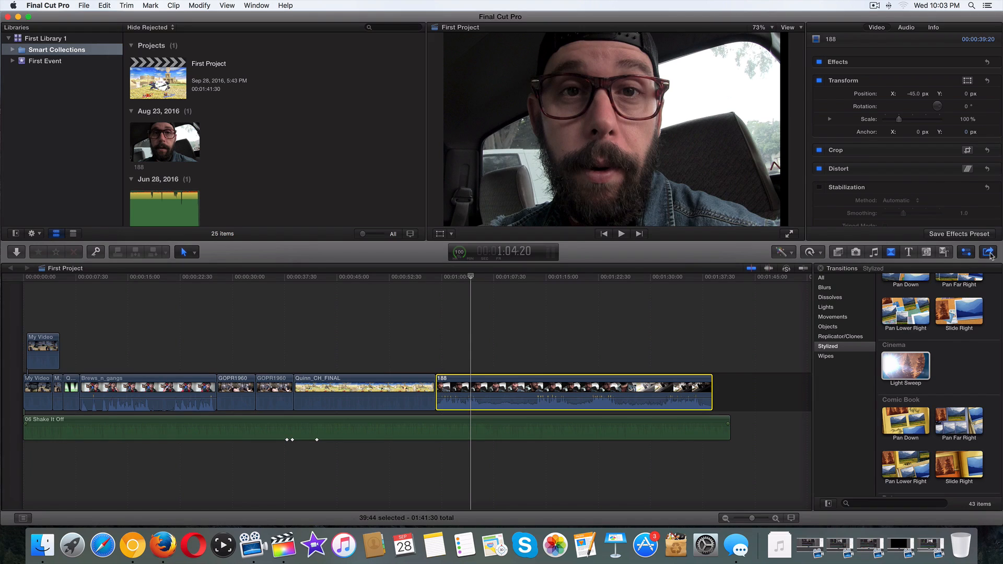
Step: Start Save Current Frame for Ugly_face and verify its Settings show PNG Image
{"action": "left_click", "coordinate": [991, 252]}
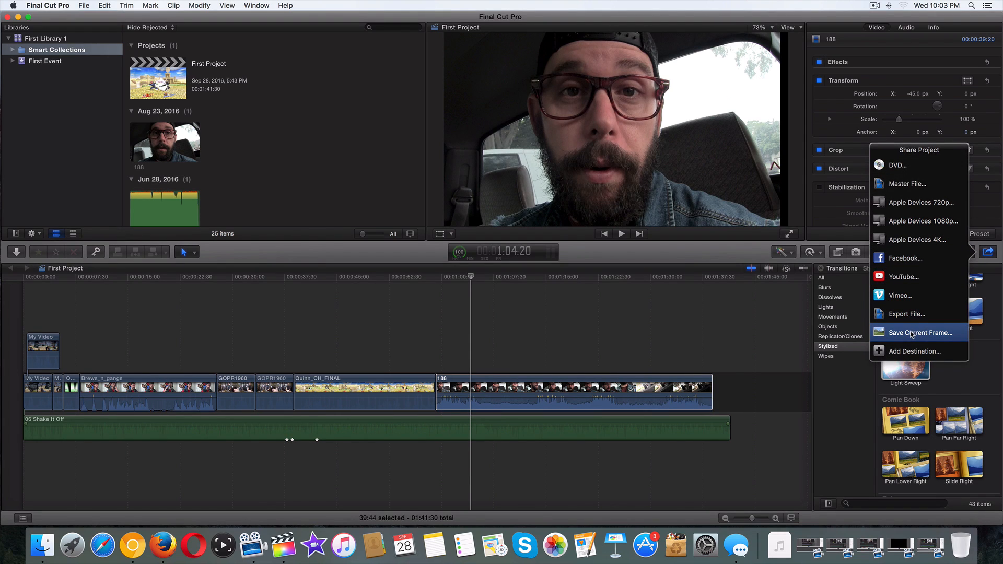
{"action": "mouse_move", "coordinate": [902, 335]}
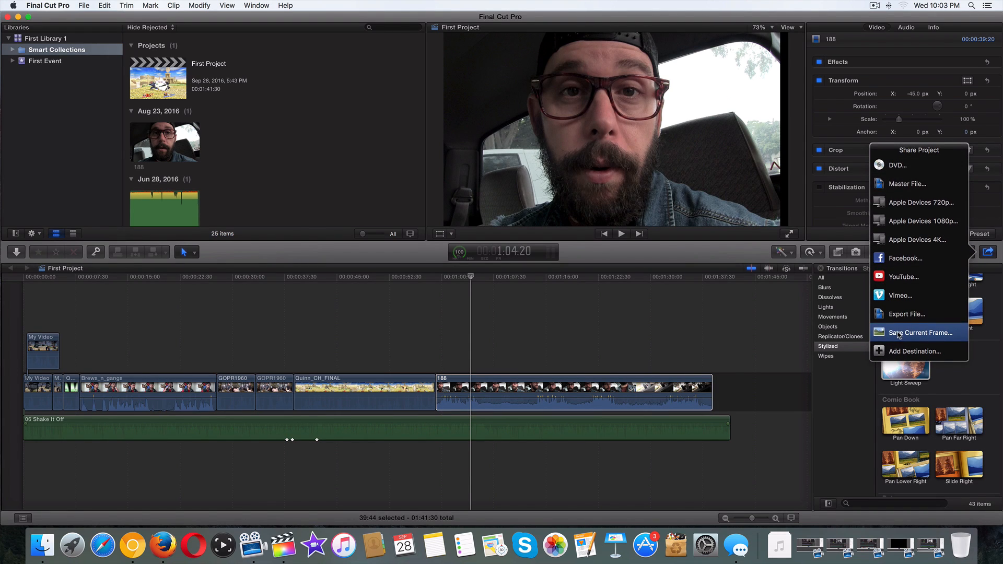
{"action": "left_click", "coordinate": [918, 332]}
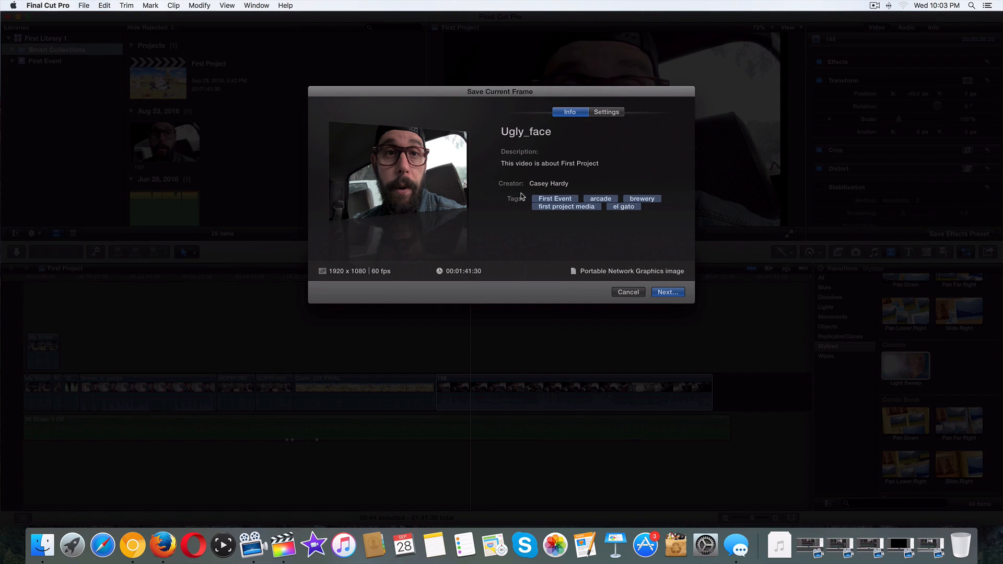
{"action": "left_click", "coordinate": [606, 111]}
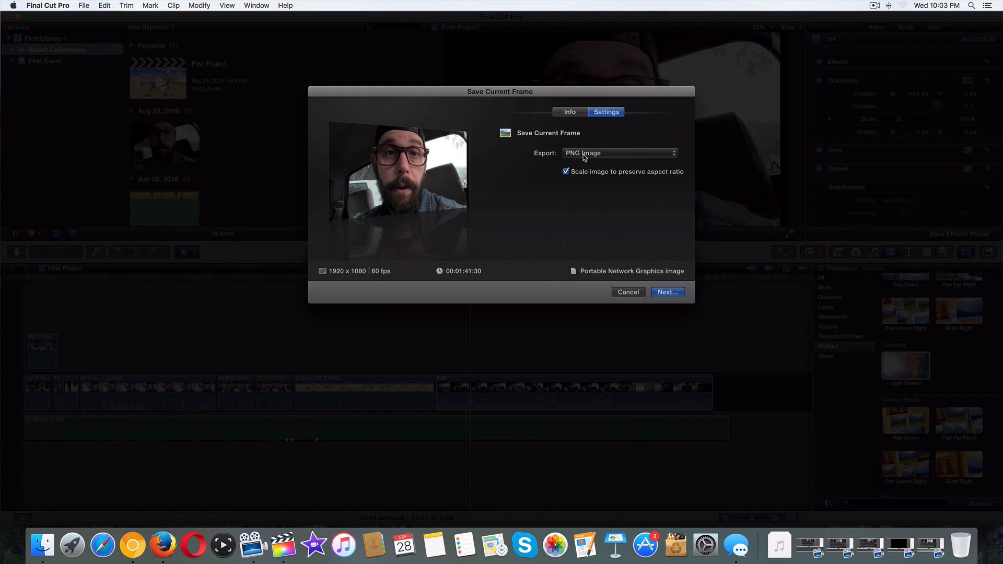
{"action": "mouse_move", "coordinate": [366, 270]}
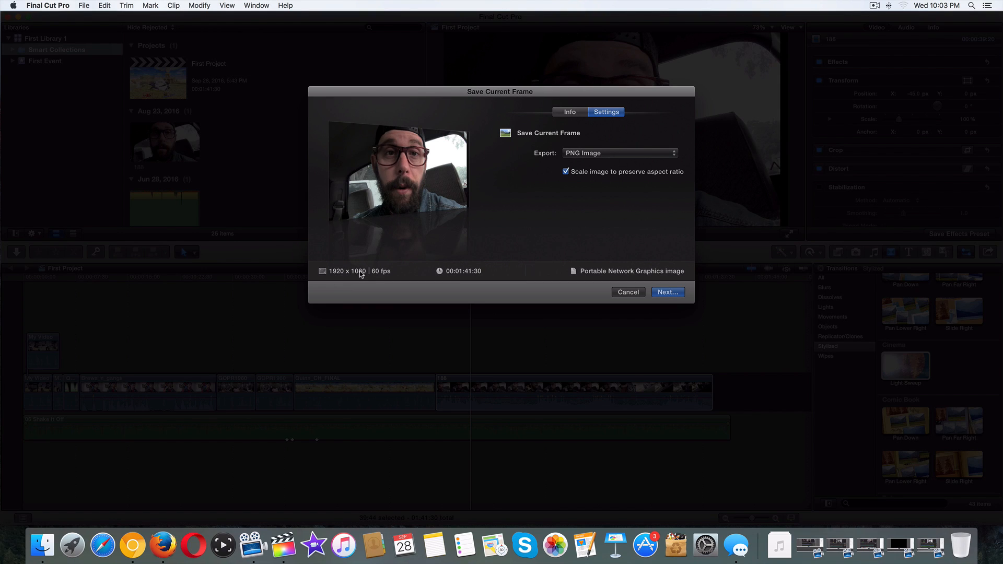
{"action": "left_click", "coordinate": [568, 111]}
{"action": "type", "text": "Ugly_face"}
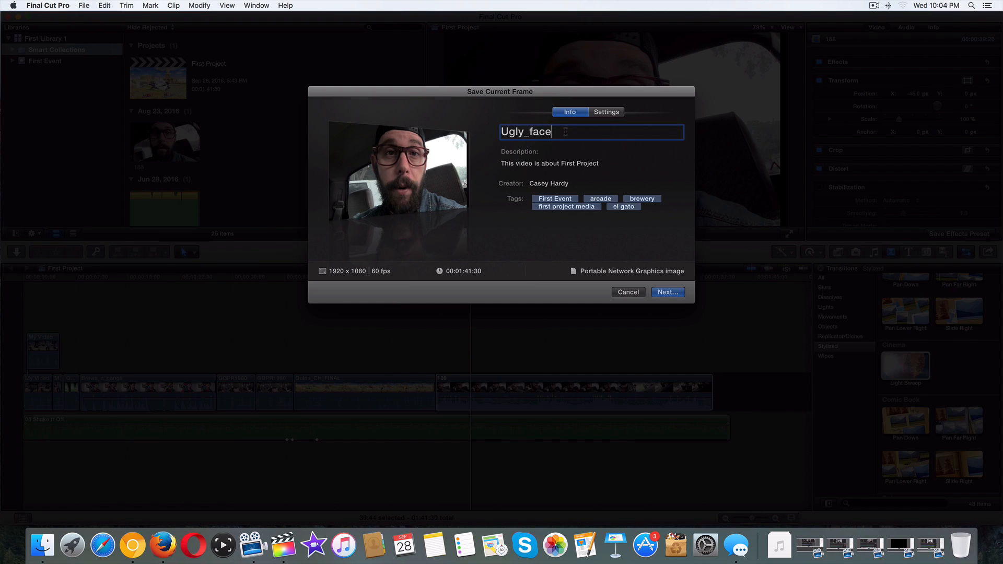
Step: Rename the frame to Super_Ugly_face and save it as a PNG to the Desktop
{"action": "double_click", "coordinate": [526, 131]}
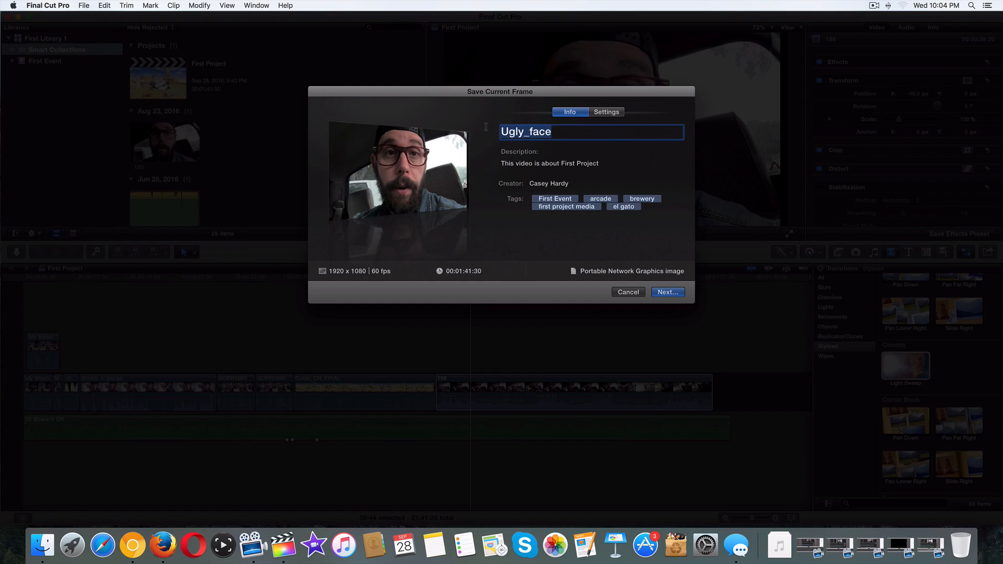
{"action": "type", "text": "Super_"}
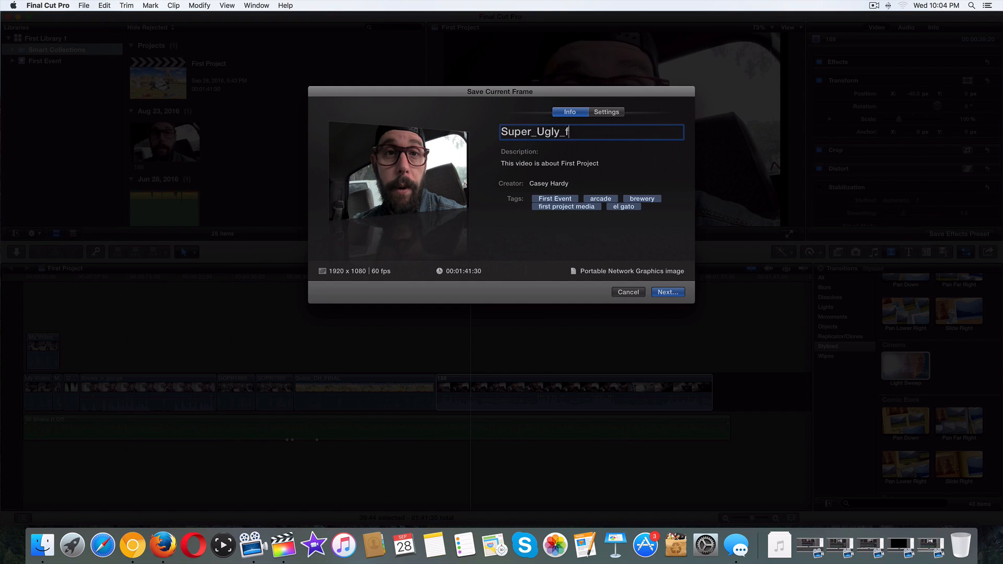
{"action": "type", "text": "ace"}
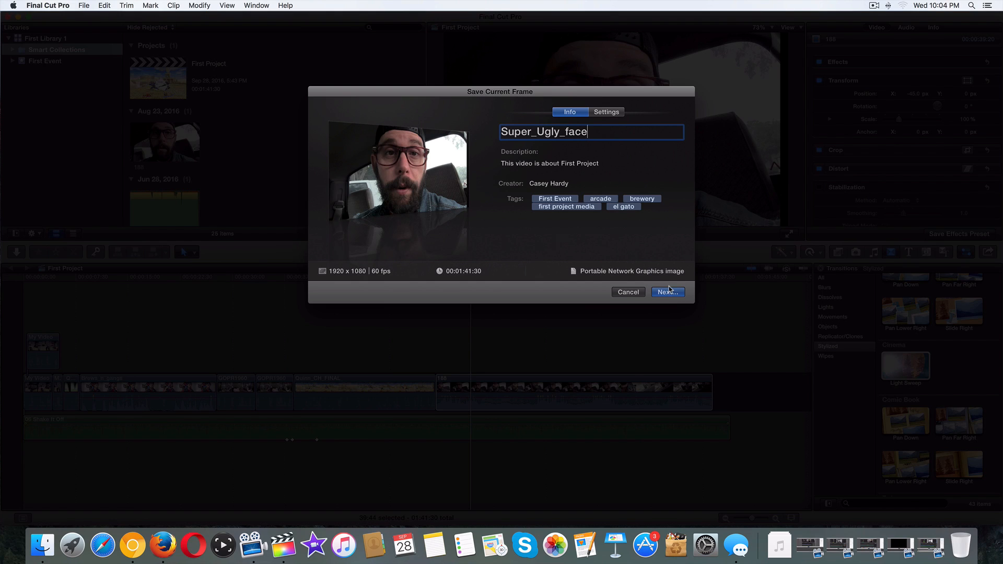
{"action": "left_click", "coordinate": [668, 292]}
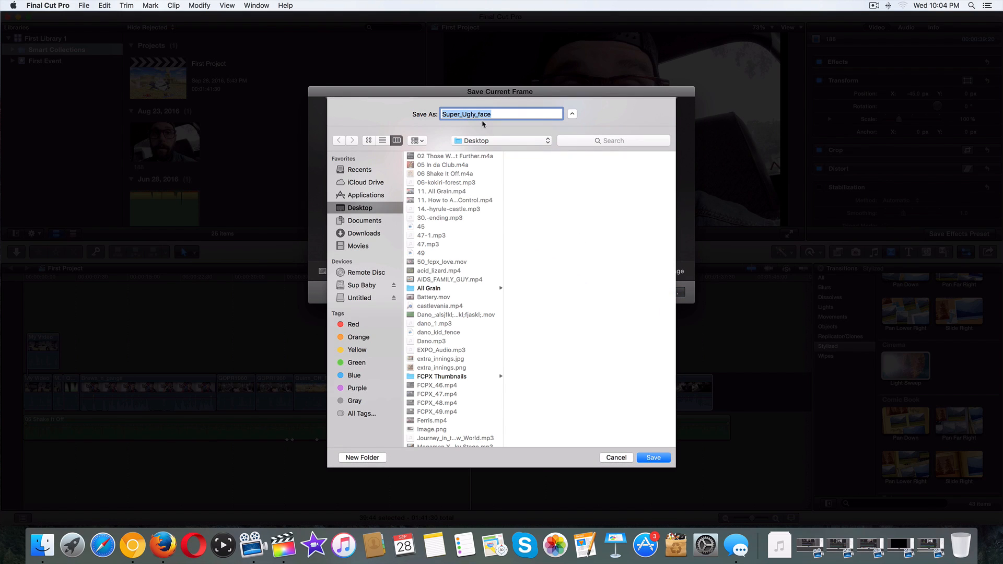
{"action": "left_click", "coordinate": [653, 457]}
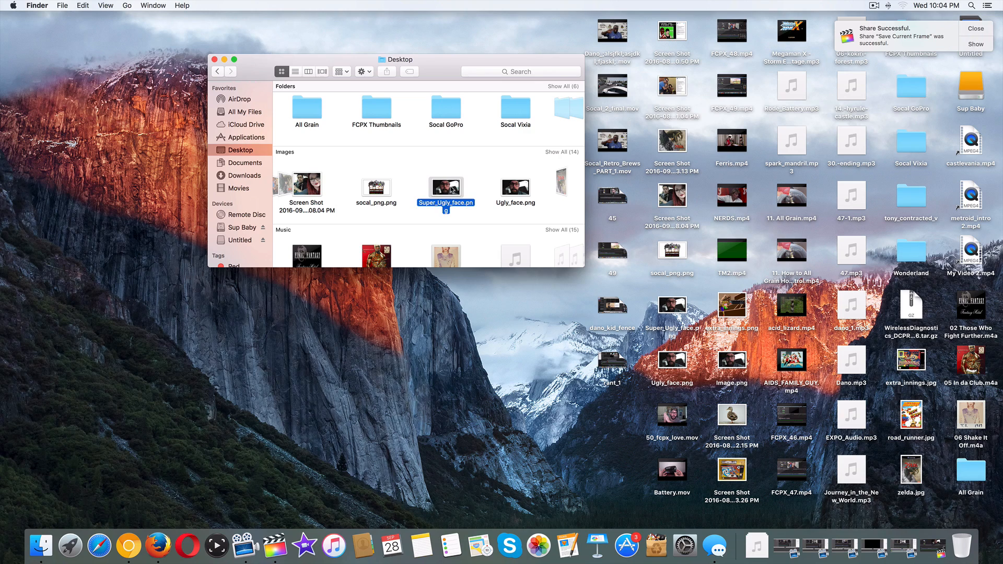
Step: View the exported Super_Ugly_face.png in Preview from Finder
{"action": "double_click", "coordinate": [445, 186]}
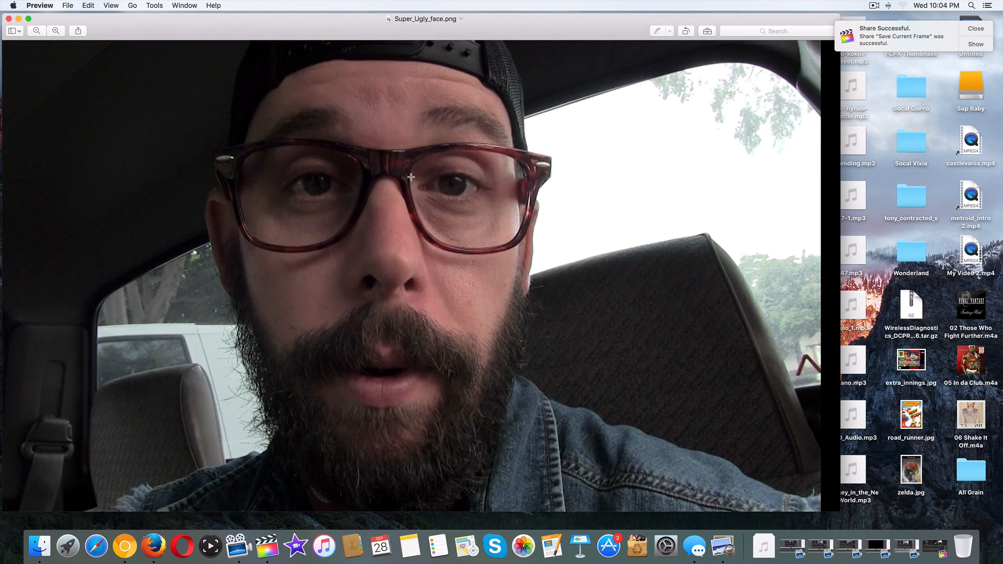